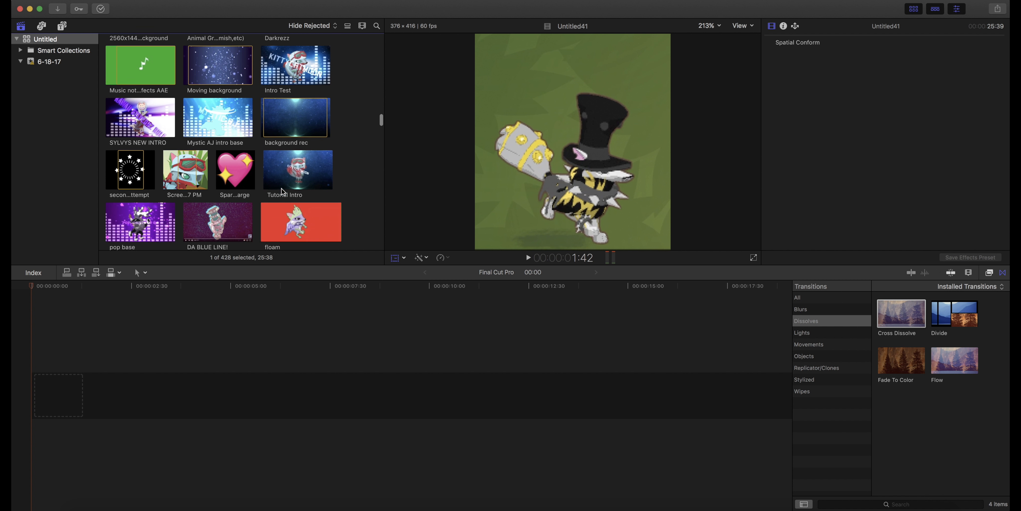
Step: Scroll the browser to locate the Untitled10 green-screen clip for the empty timeline
scroll(down, 3)
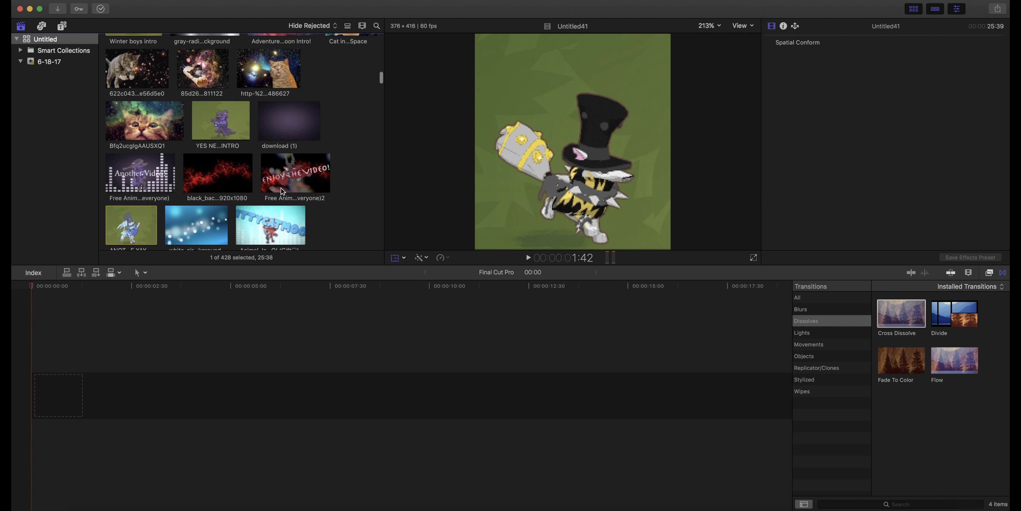
scroll(down, 3)
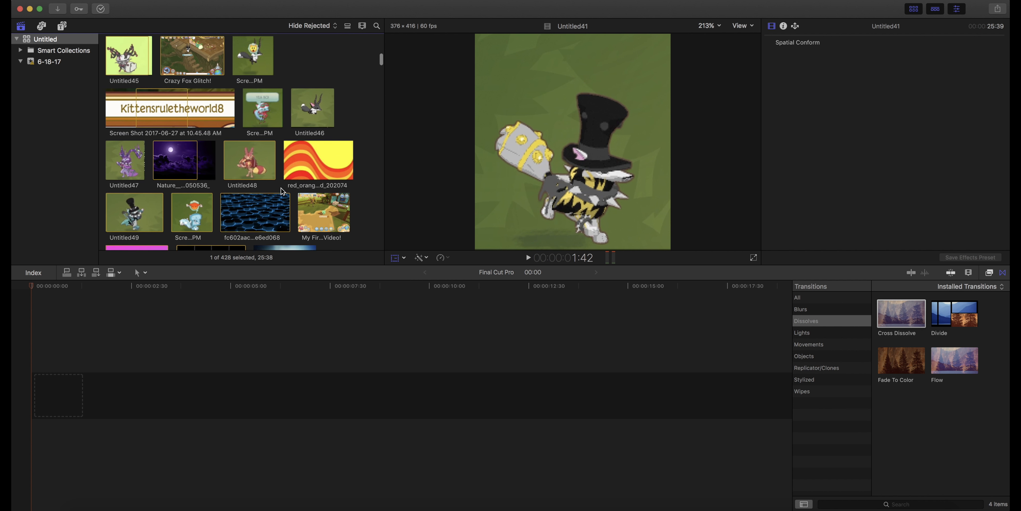
scroll(down, 3)
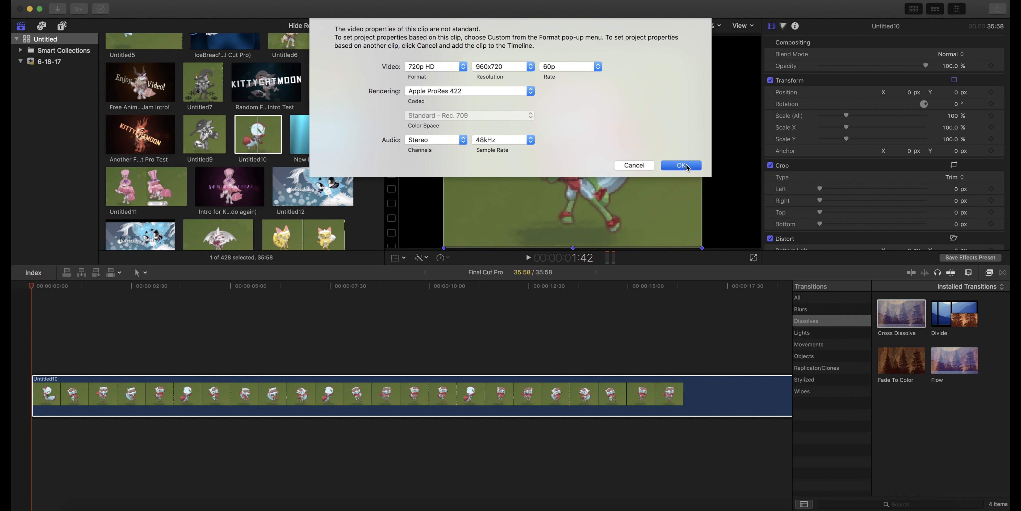
Step: Accept the 720p HD 60p settings, apply Keyer at 0% strength and sample the green backdrop
click(681, 165)
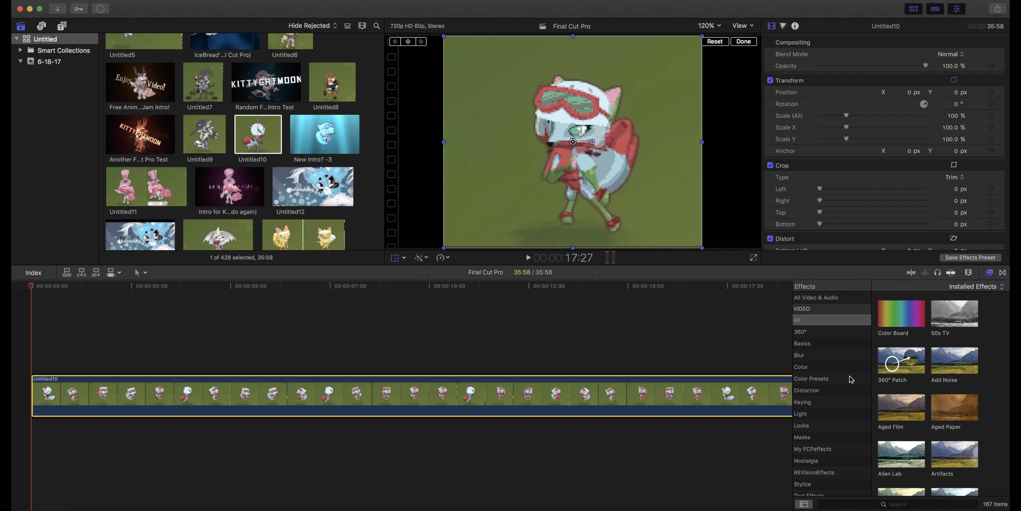
click(803, 402)
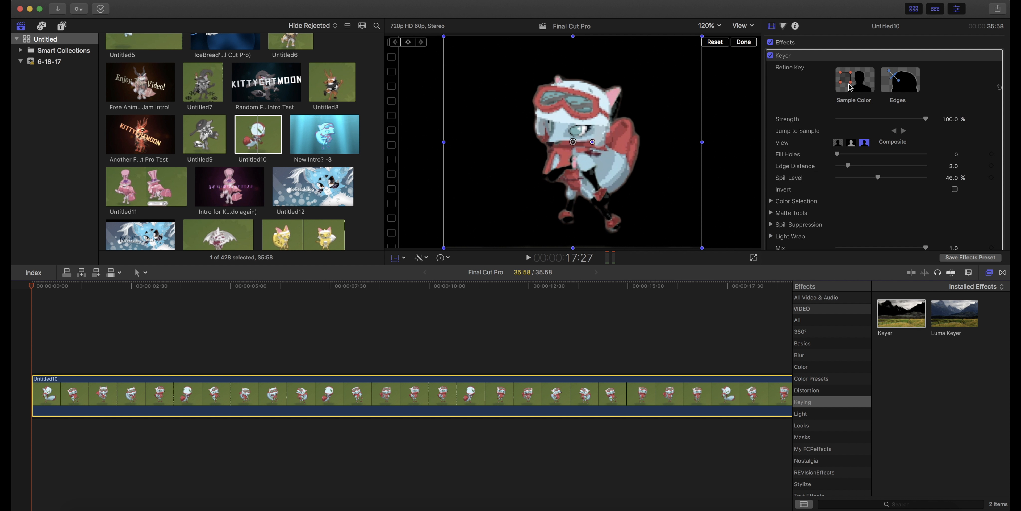
drag(925, 119, 841, 119)
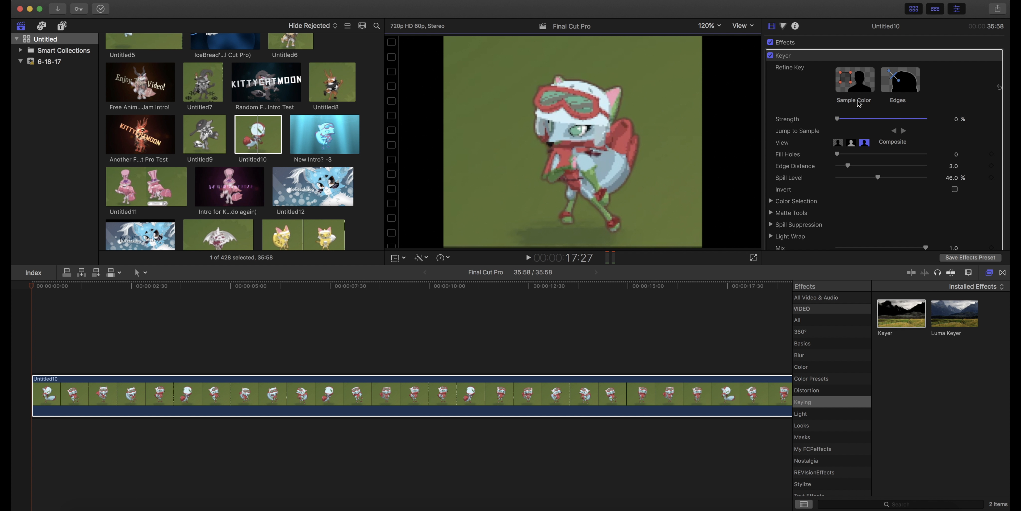
click(856, 80)
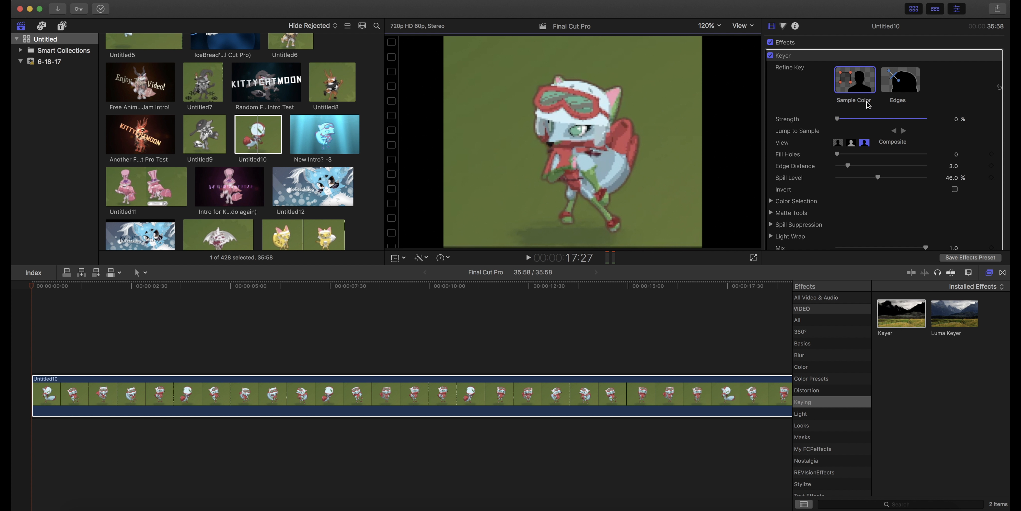
drag(657, 58, 679, 84)
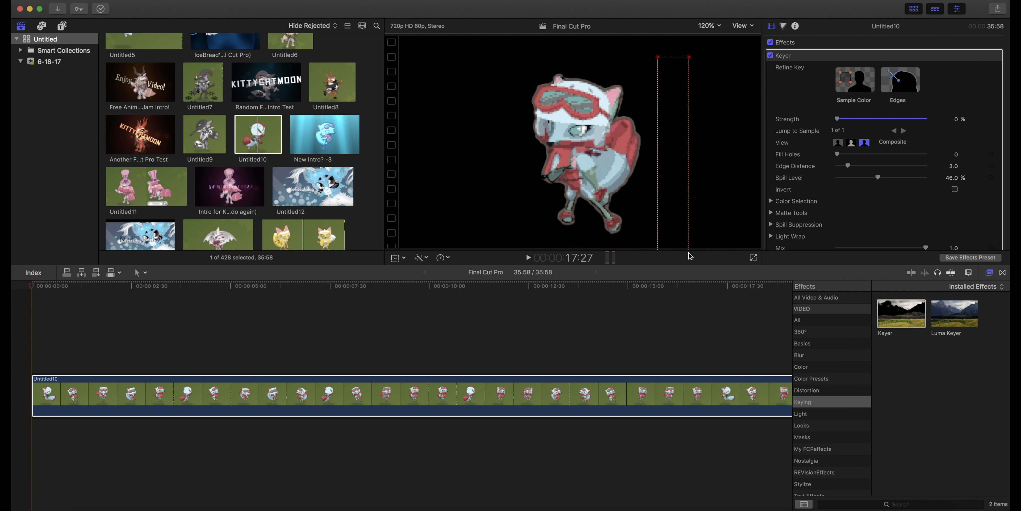
mouse_move(527, 260)
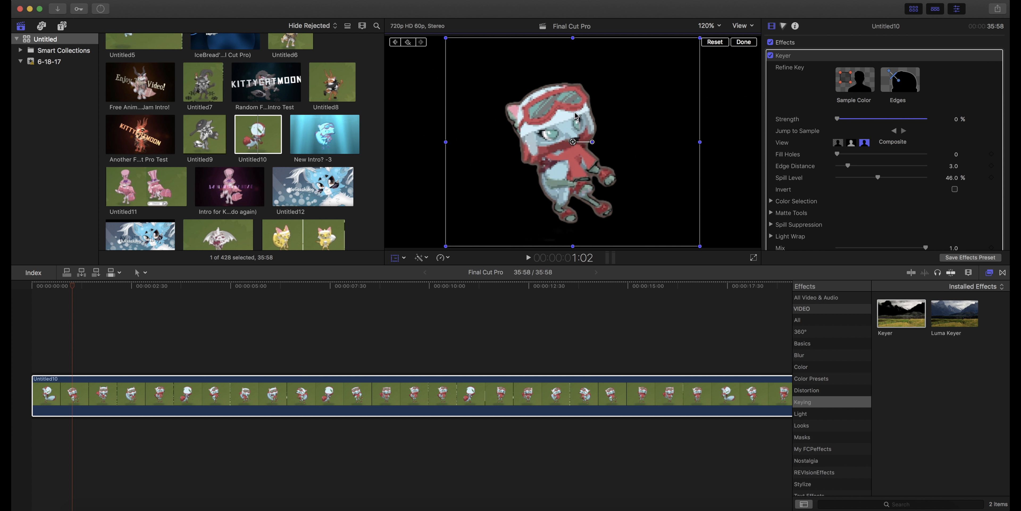
mouse_move(505, 258)
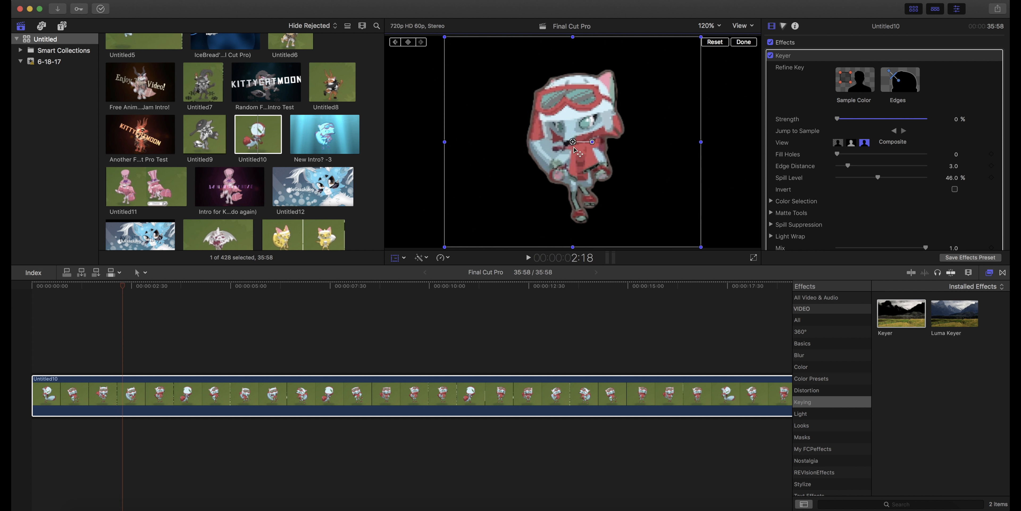
drag(574, 141, 572, 141)
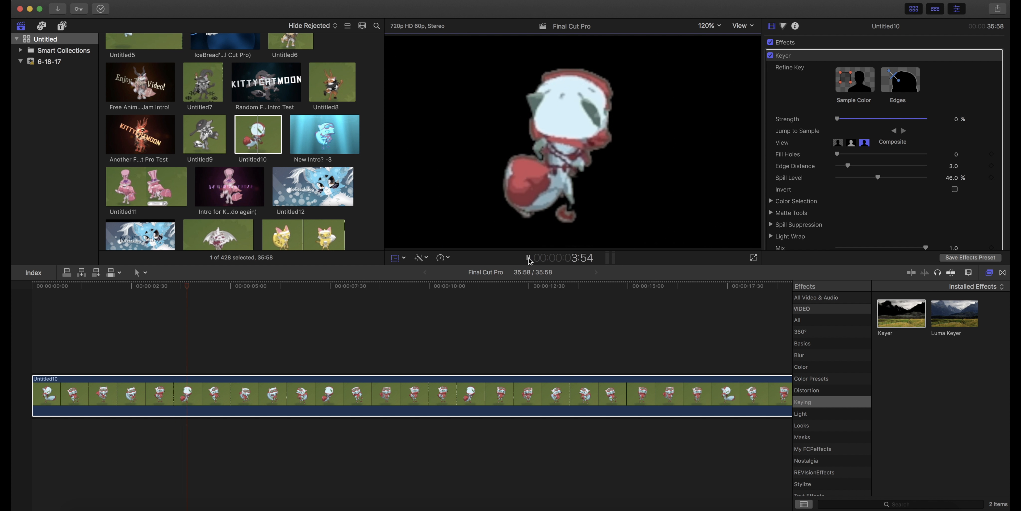
click(855, 80)
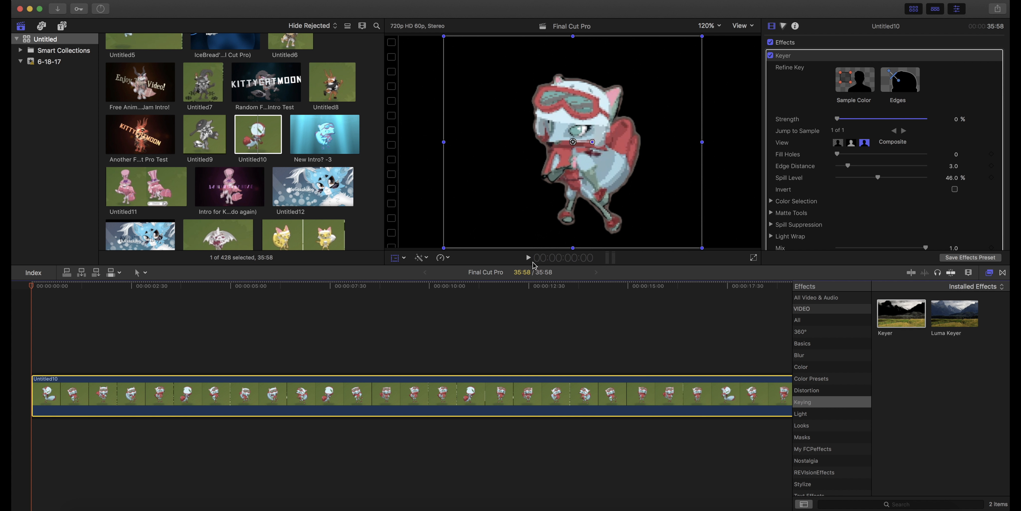
click(529, 258)
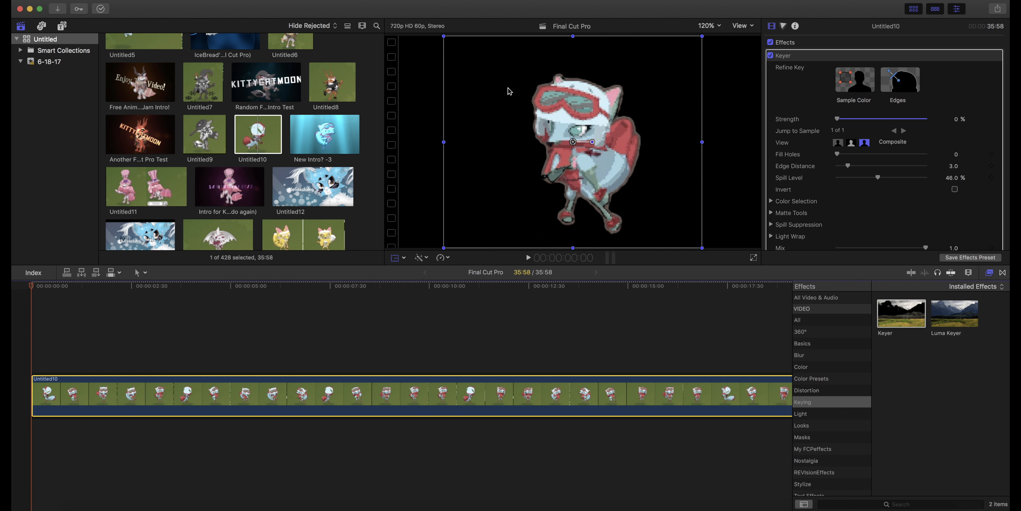
mouse_move(420, 165)
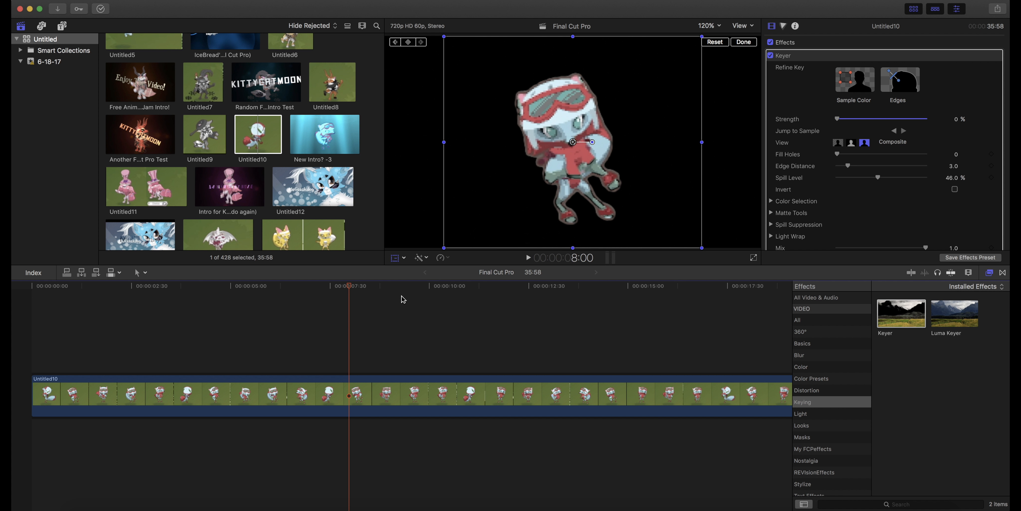
mouse_move(458, 337)
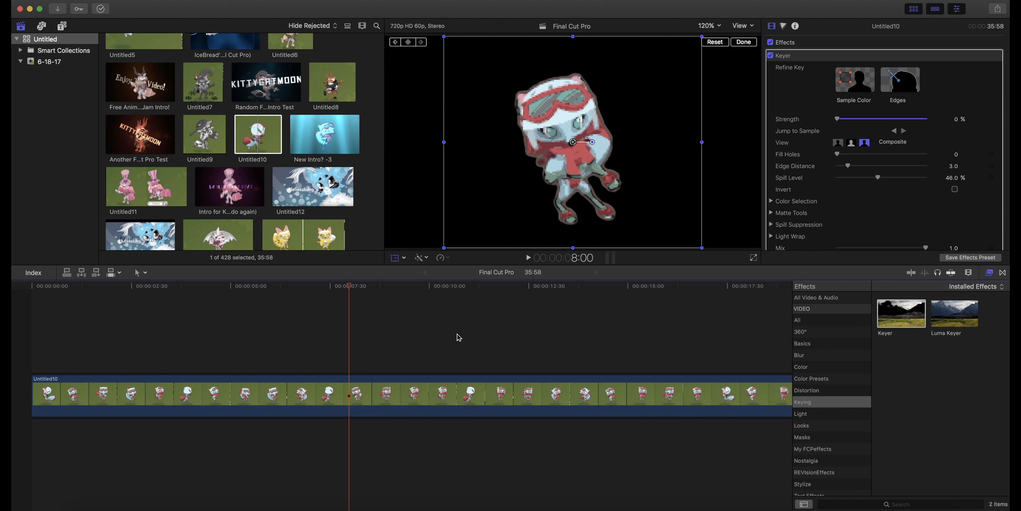
mouse_move(547, 343)
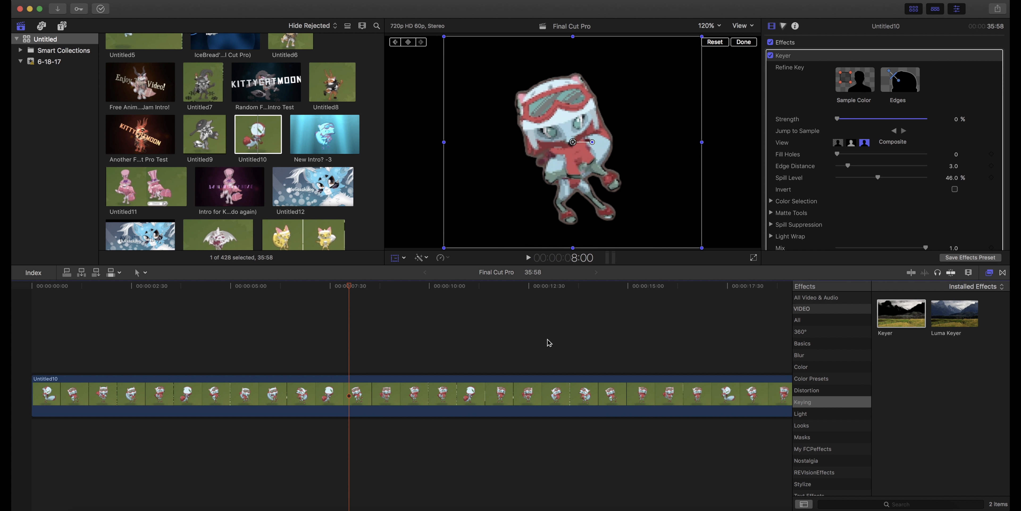
mouse_move(540, 338)
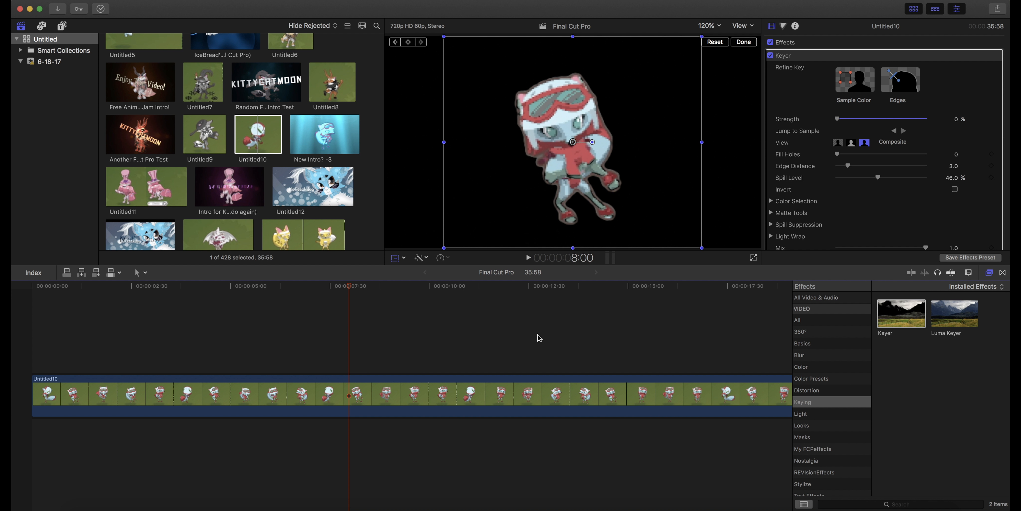